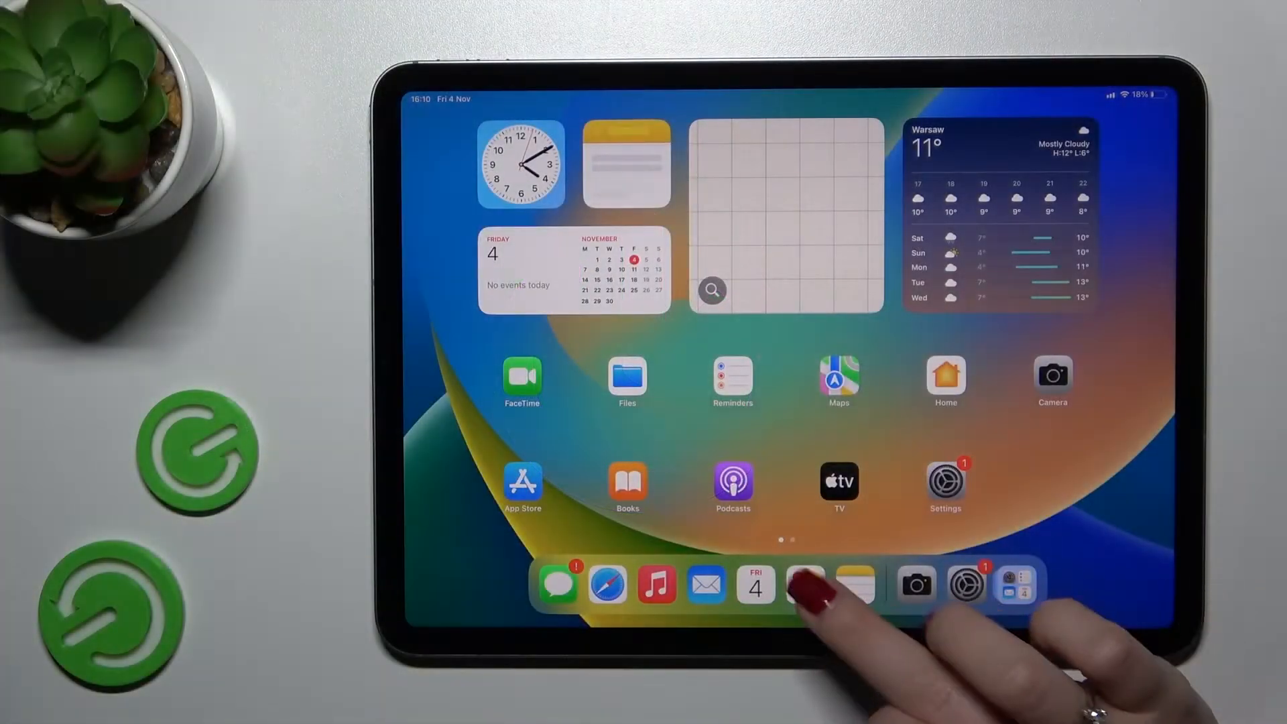
# Step: Launch Photos from the Dock to show the four 4 Nov 2022 photos in the Library
pyautogui.click(804, 585)
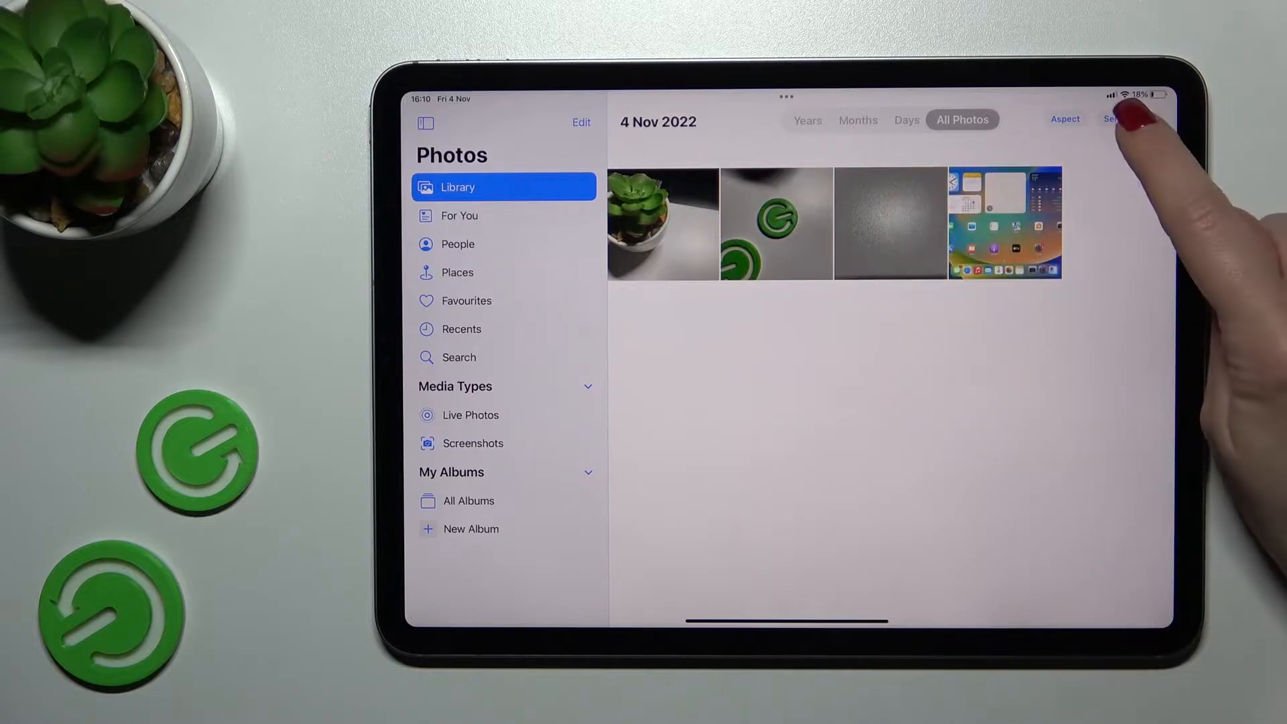
# Step: Select the succulent and green-logo photos and confirm Hide 2 Photos
pyautogui.click(1113, 119)
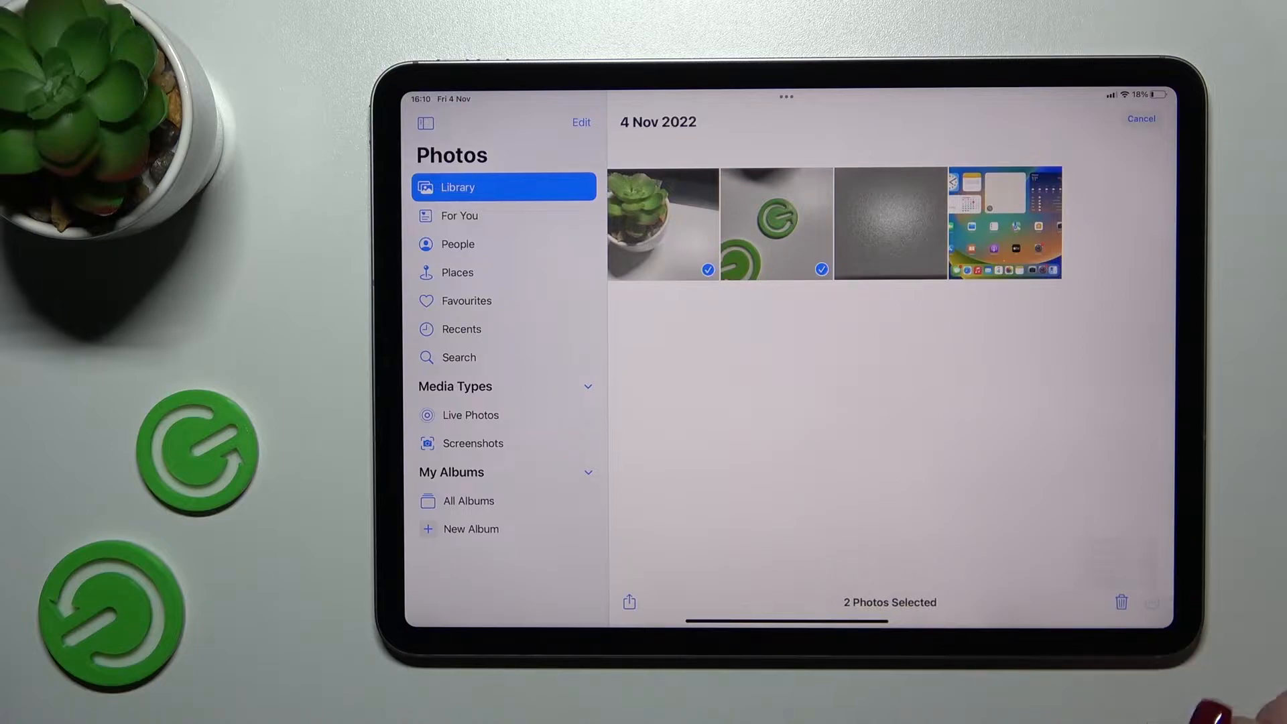
pyautogui.click(1152, 602)
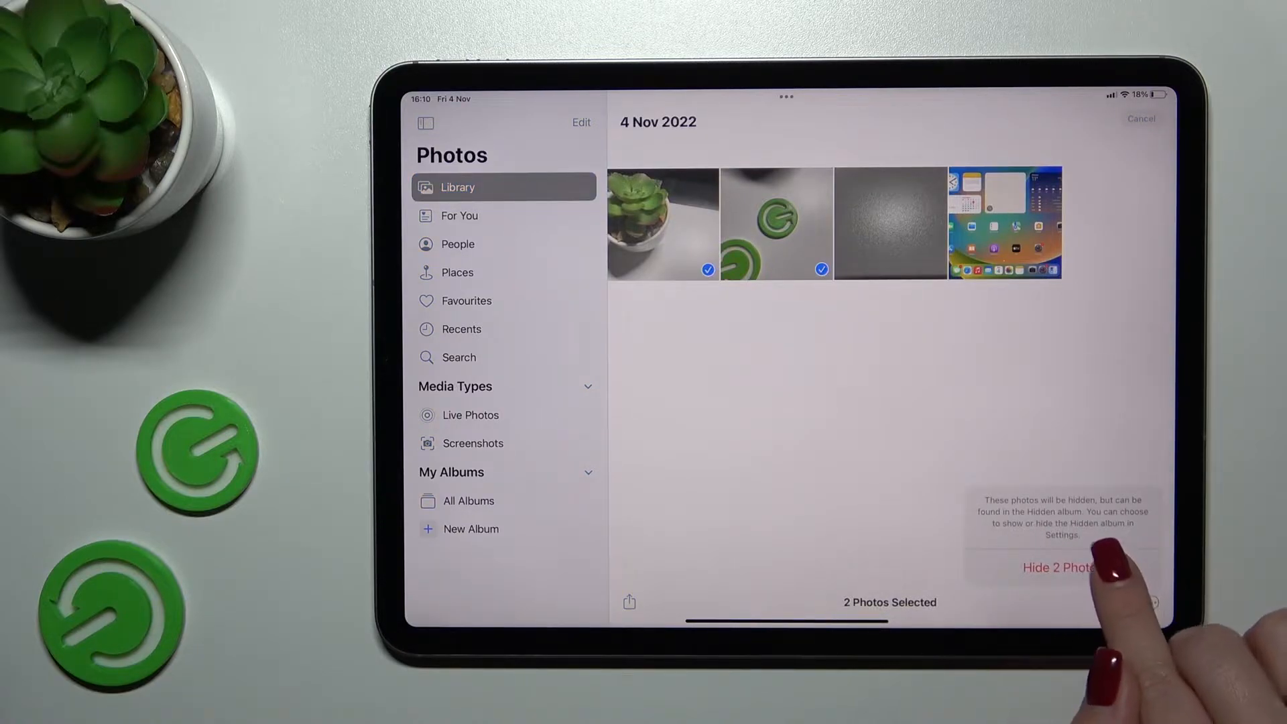
pyautogui.click(1059, 569)
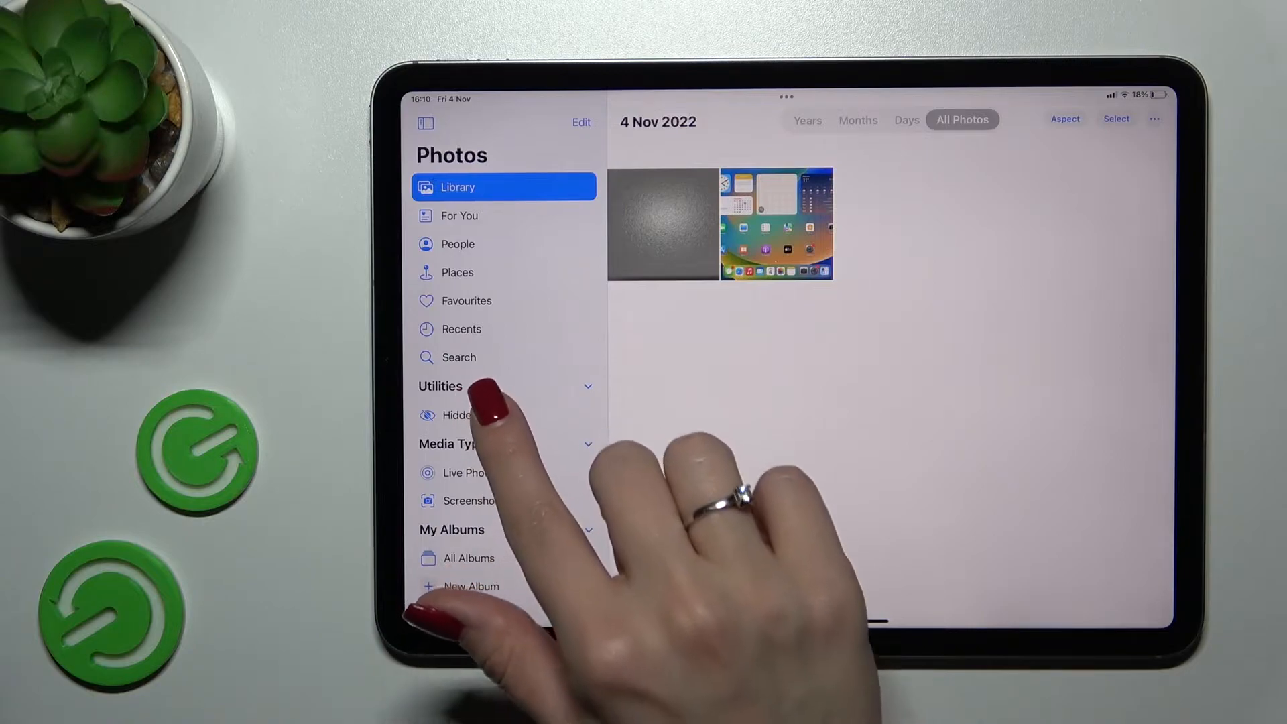
pyautogui.click(458, 416)
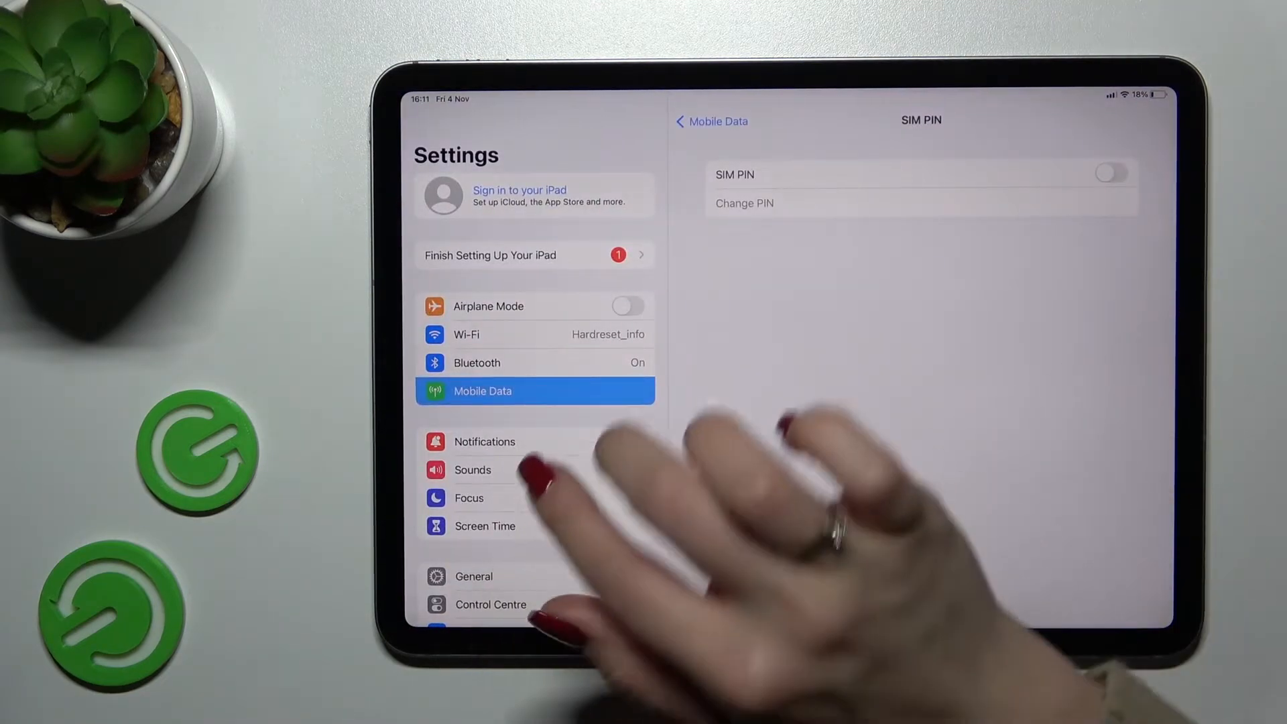
# Step: Reach Face ID & Passcode in the Settings sidebar, backing out of the Set Up Face ID prompt
pyautogui.scroll(-3)
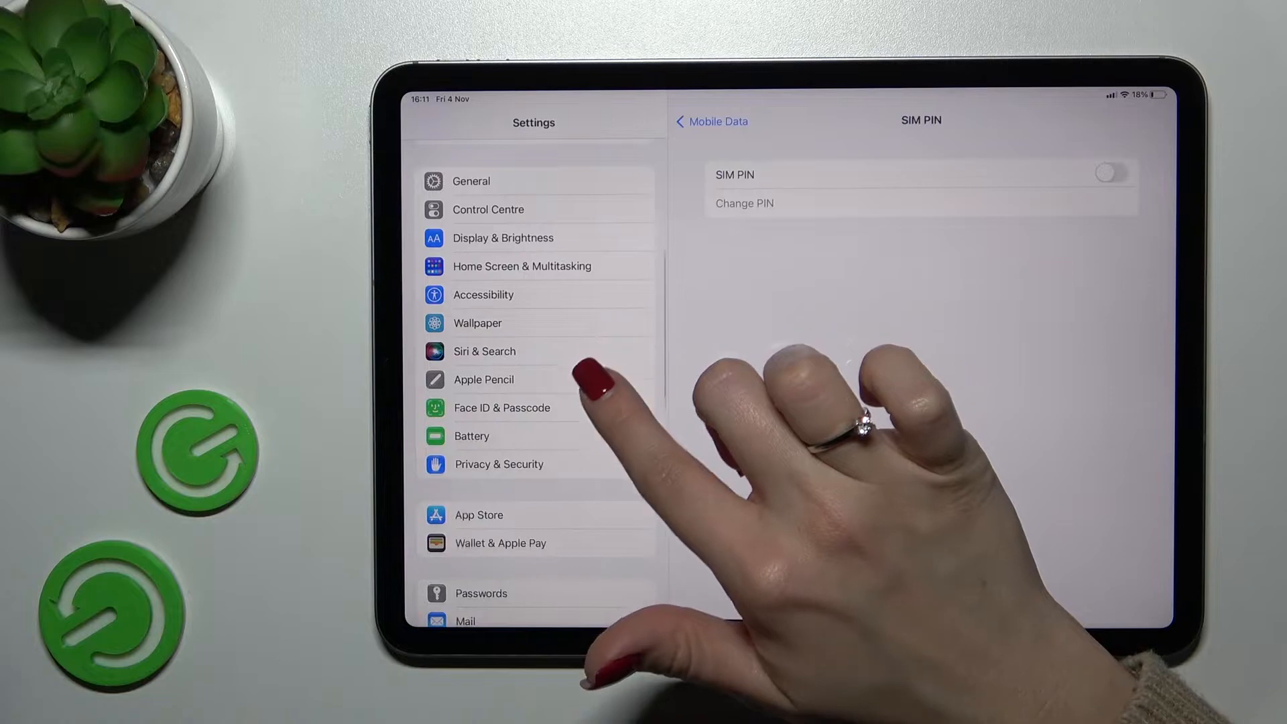
pyautogui.click(502, 407)
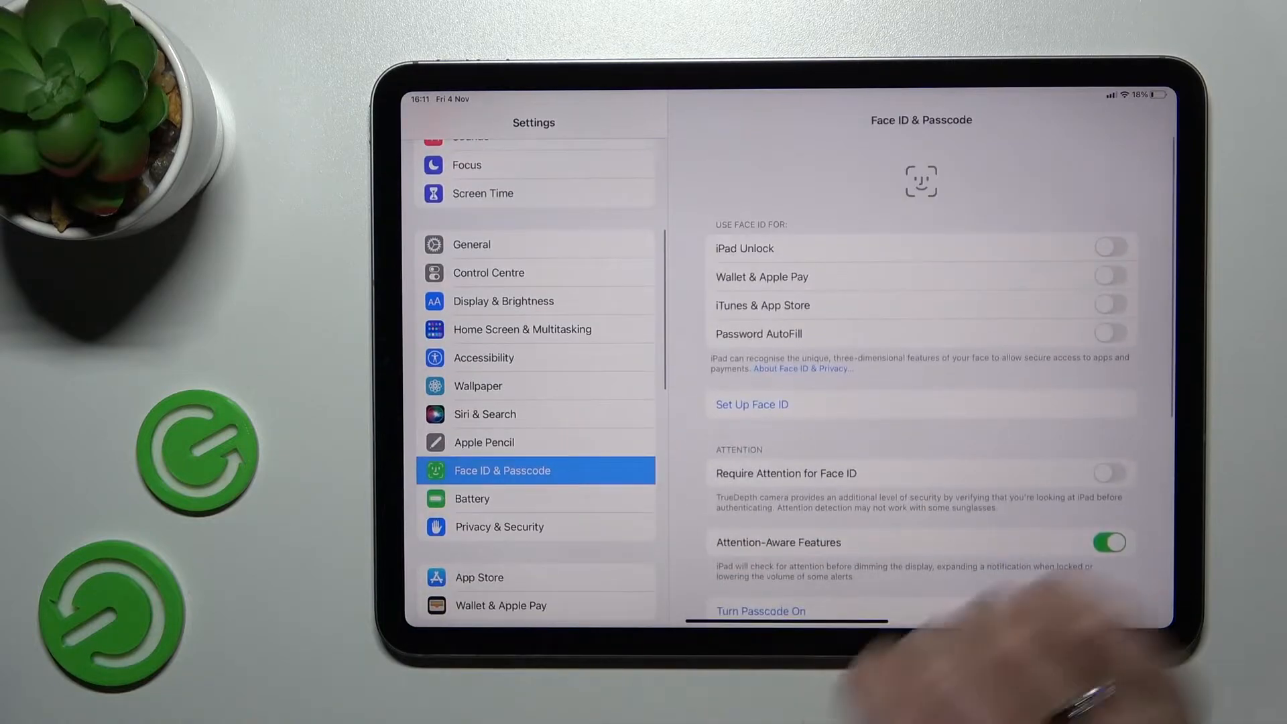
pyautogui.click(751, 405)
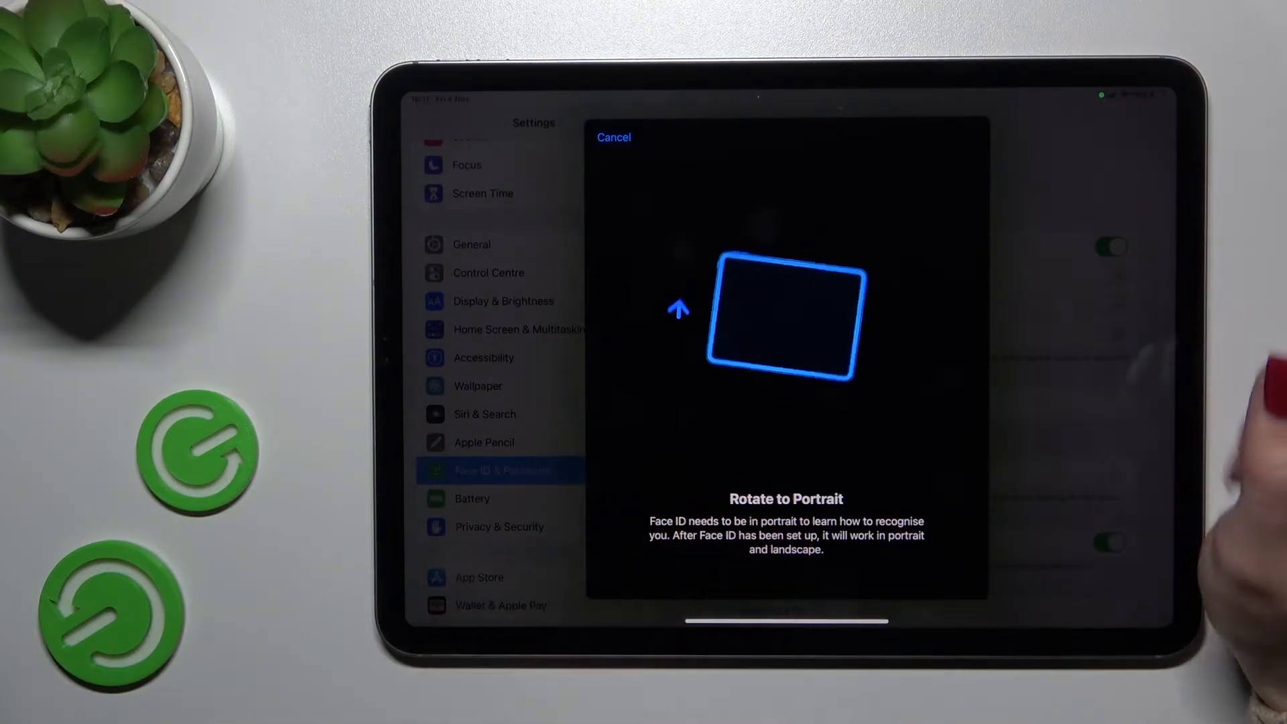
pyautogui.click(614, 136)
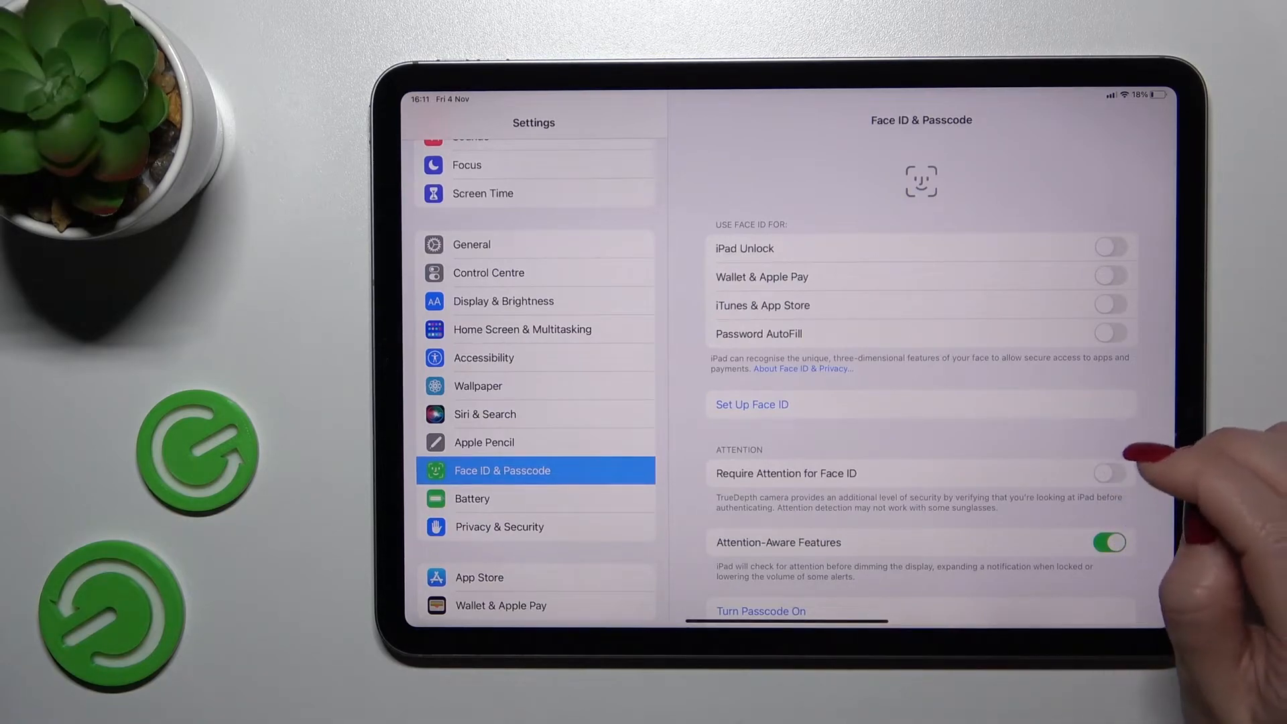
pyautogui.scroll(-3)
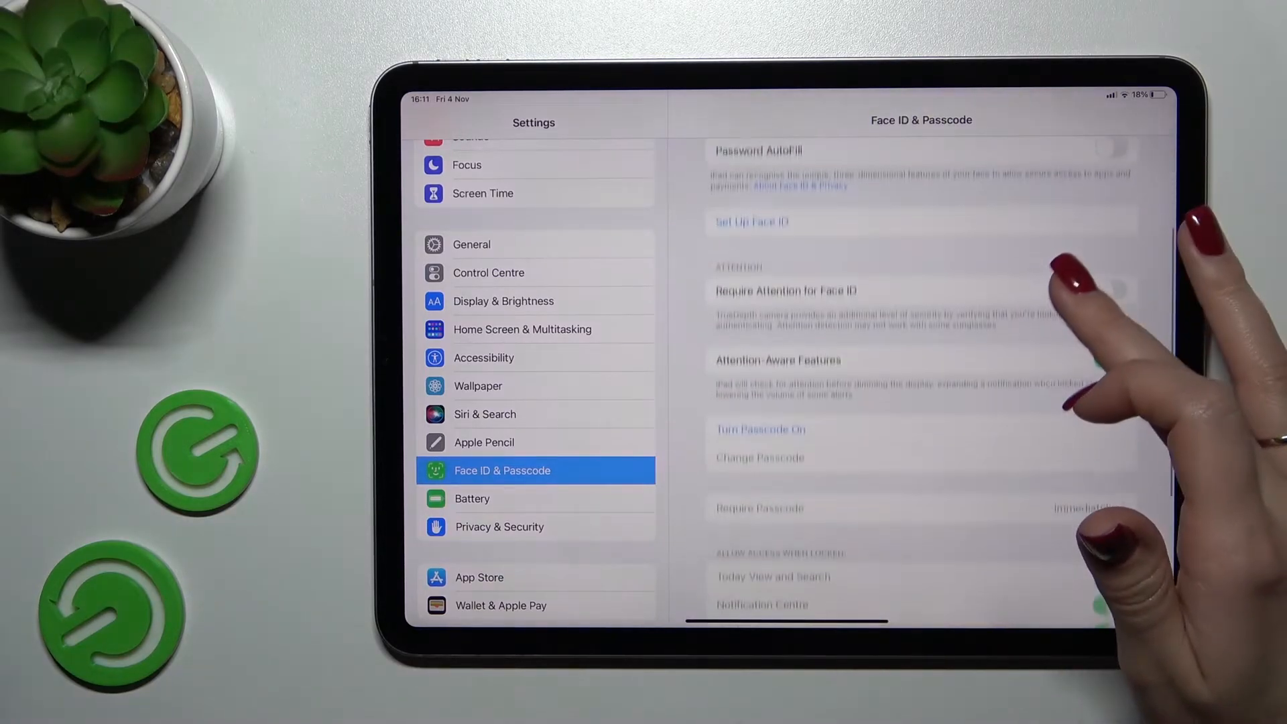
# Step: Turn Passcode On with a six-digit code, keeping it via Use Anyway despite the easily-guessed warning
pyautogui.click(760, 429)
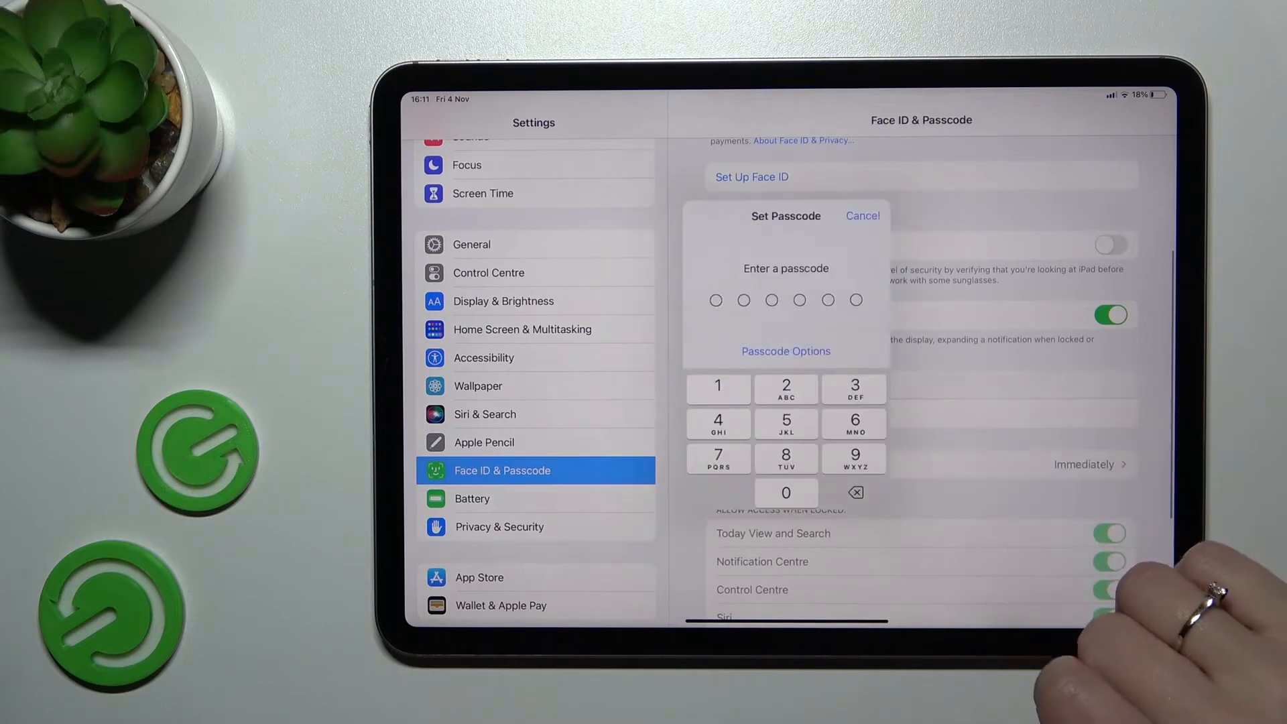
pyautogui.click(786, 351)
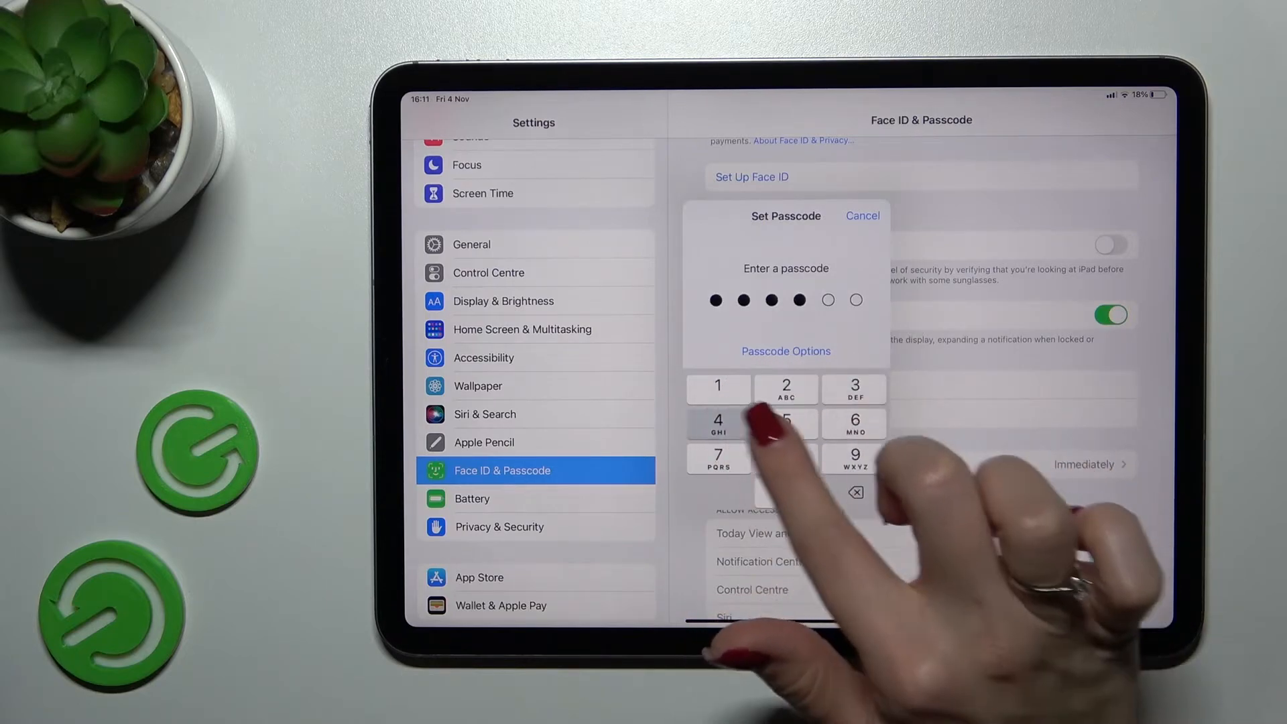
pyautogui.click(786, 424)
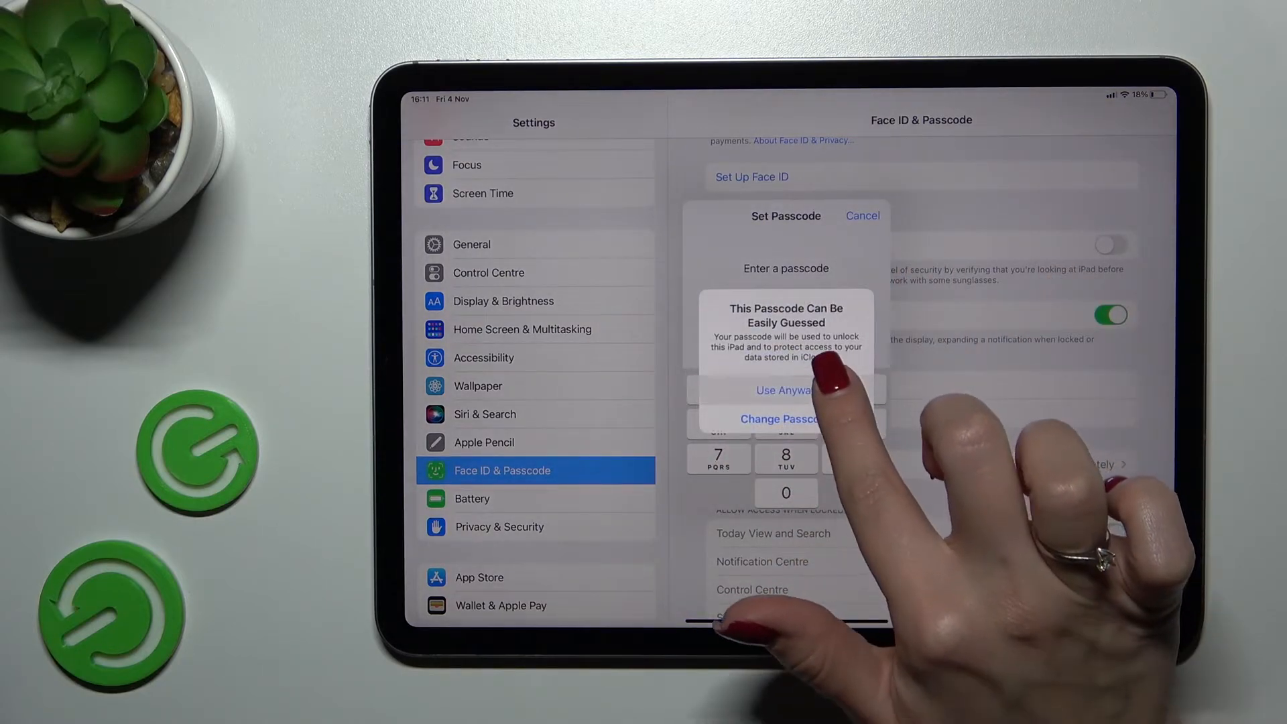
pyautogui.click(786, 390)
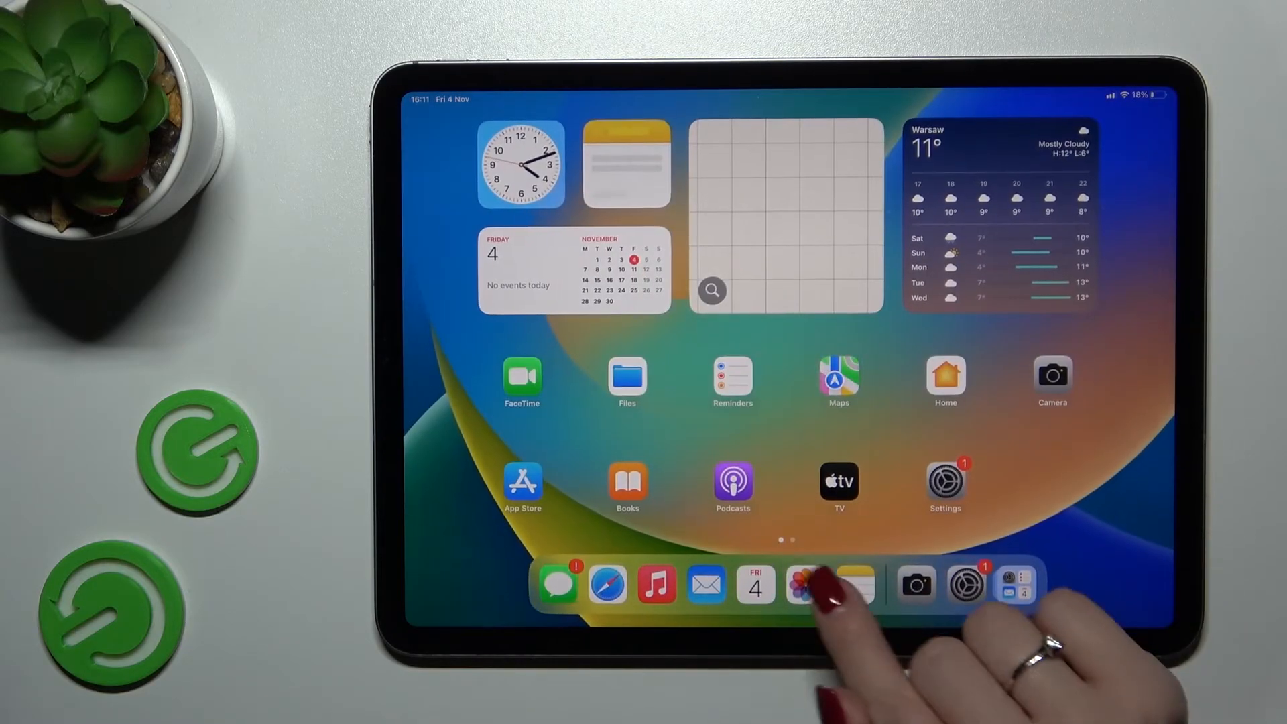
# Step: Return to Photos and unlock the Hidden album with the passcode to reveal its two photos
pyautogui.click(811, 584)
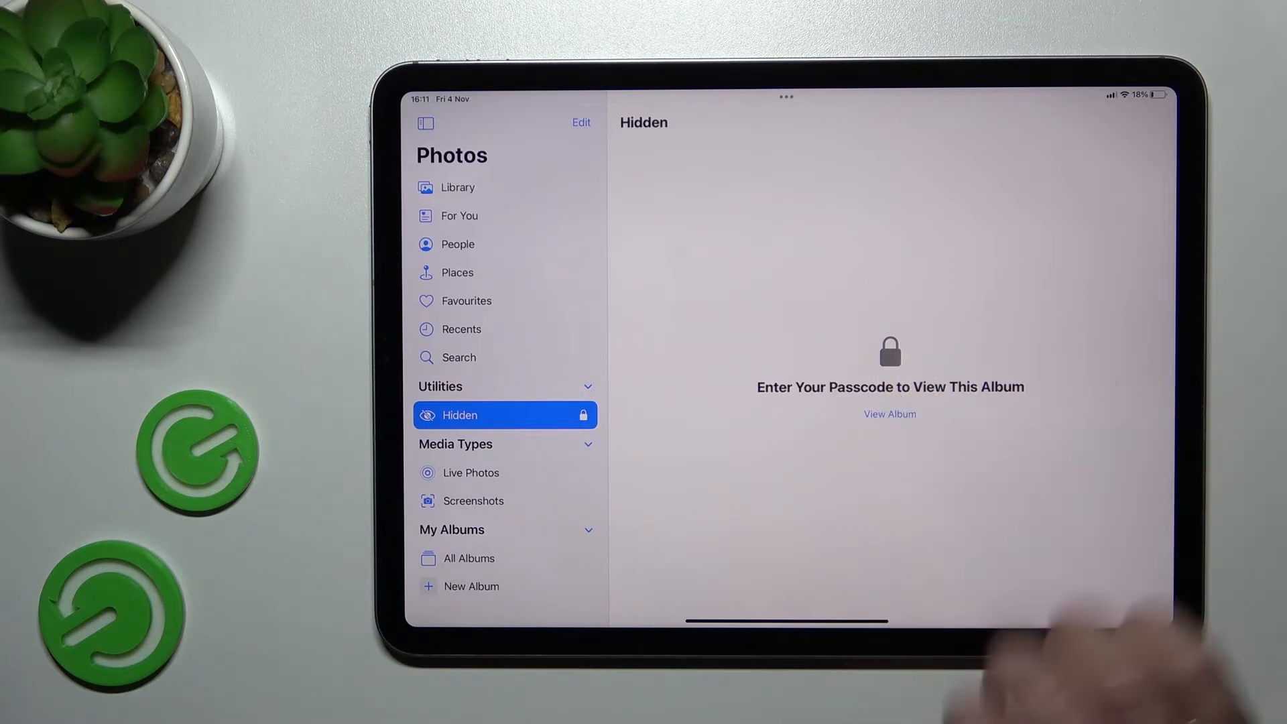
pyautogui.click(891, 414)
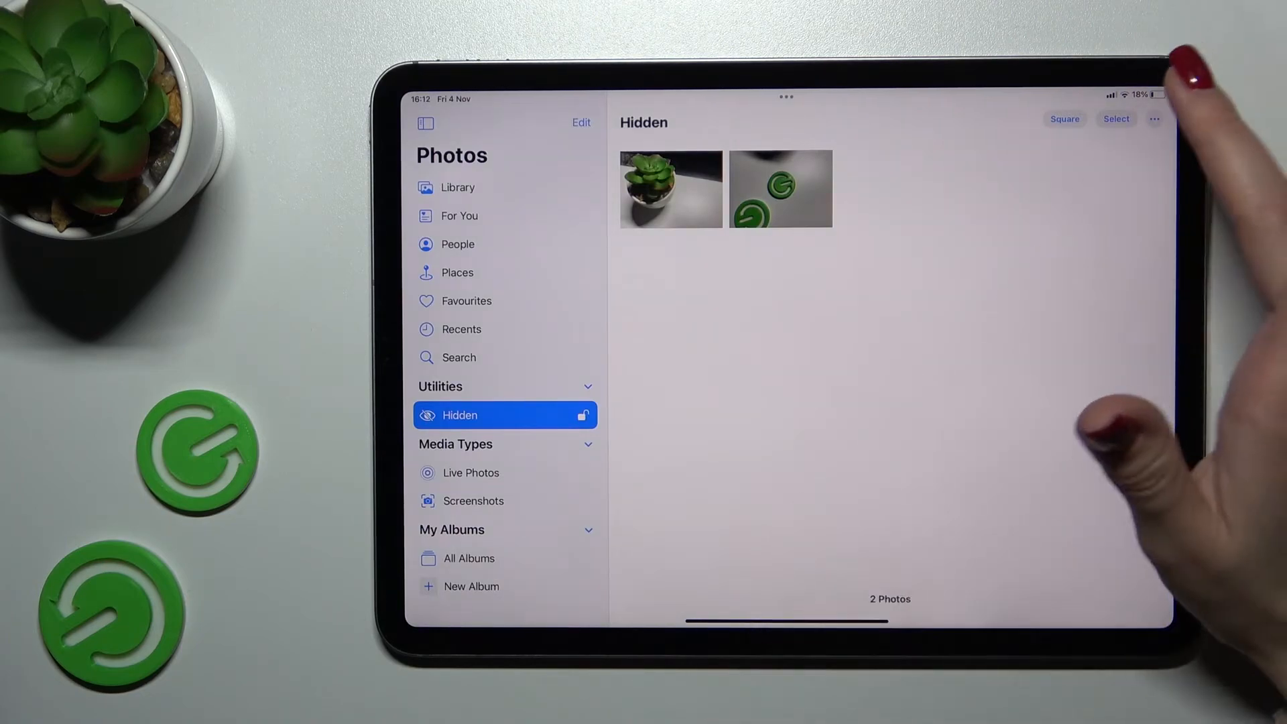
# Step: Select All in the Hidden album, Unhide both photos, and return to the four-photo Library
pyautogui.click(1116, 120)
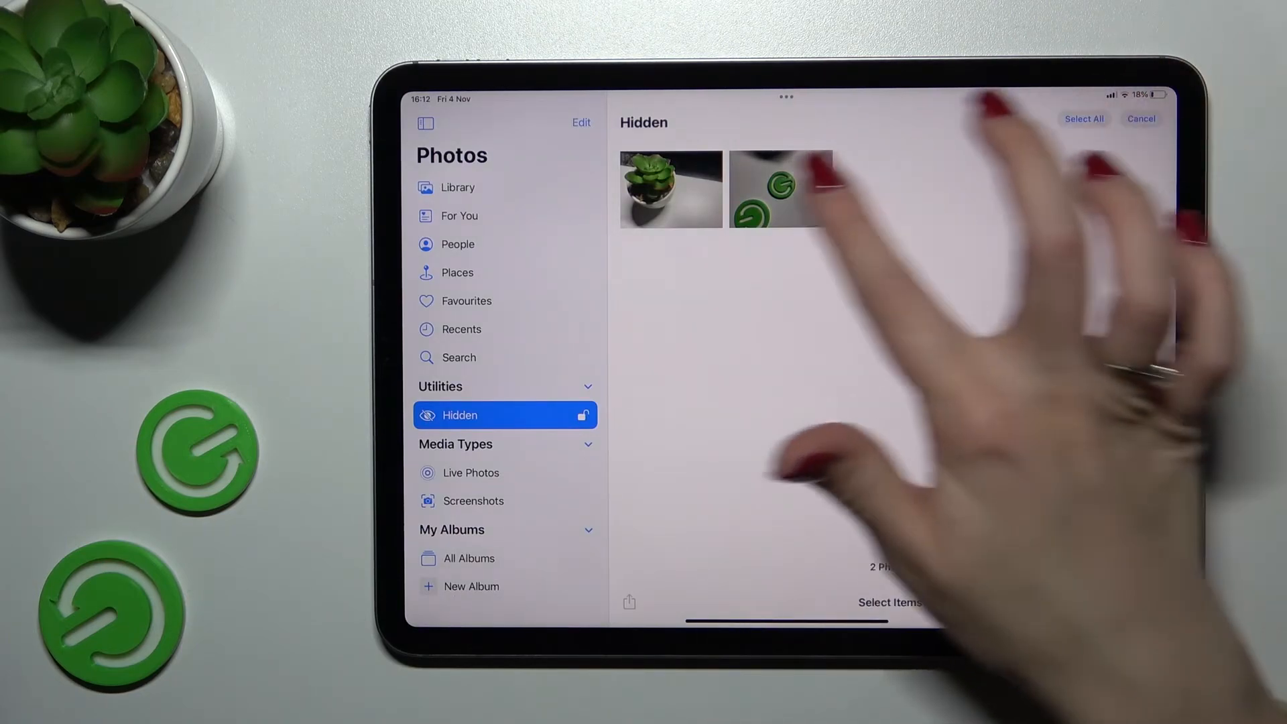
pyautogui.click(1083, 118)
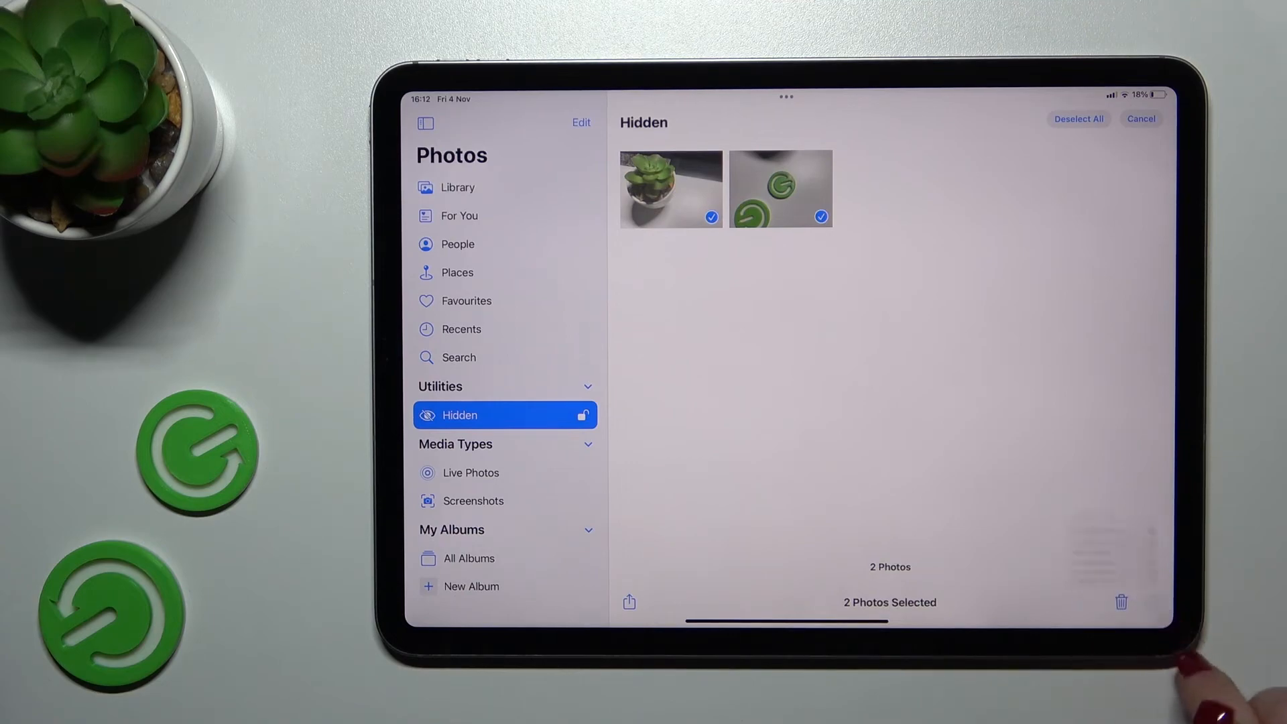
pyautogui.click(631, 602)
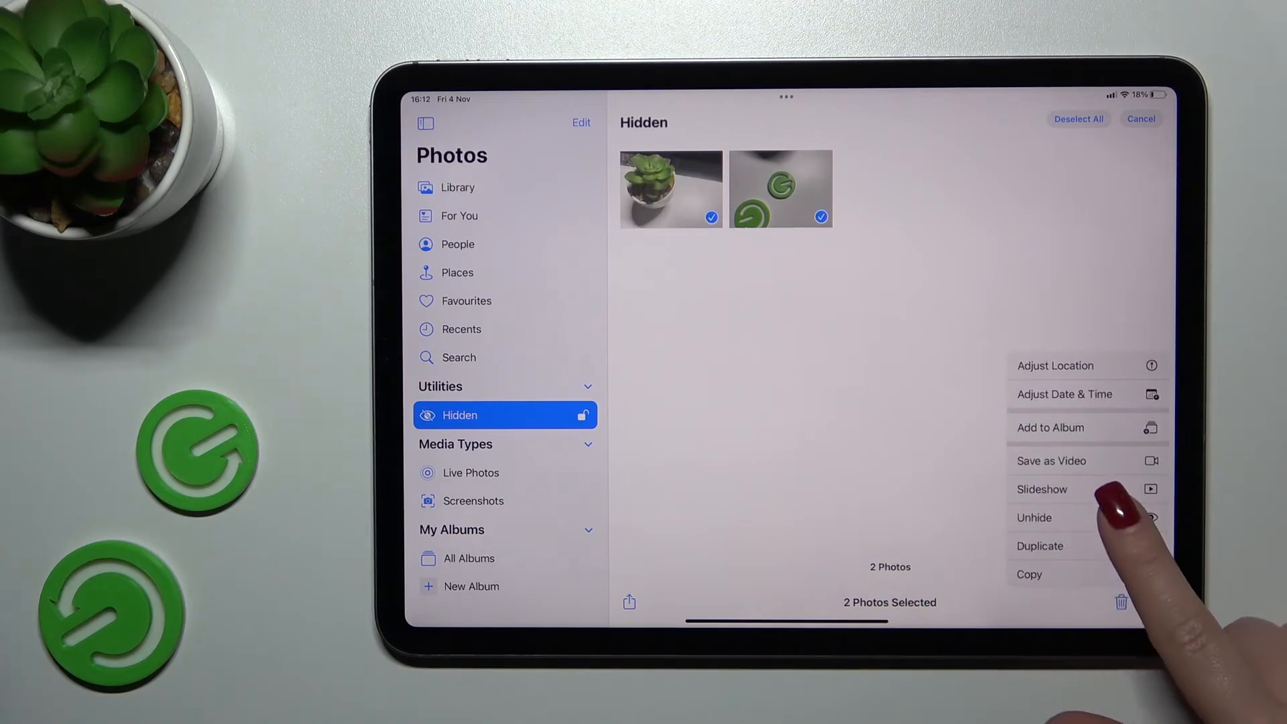
pyautogui.click(1051, 517)
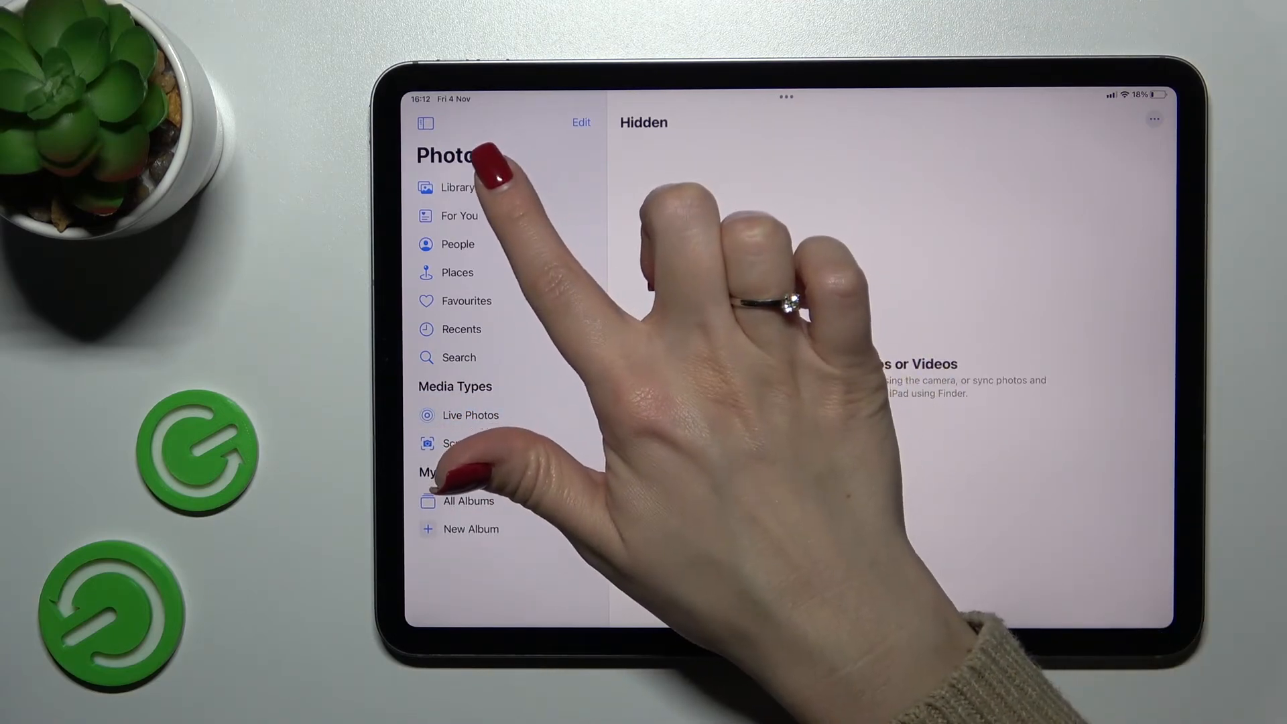
pyautogui.click(458, 187)
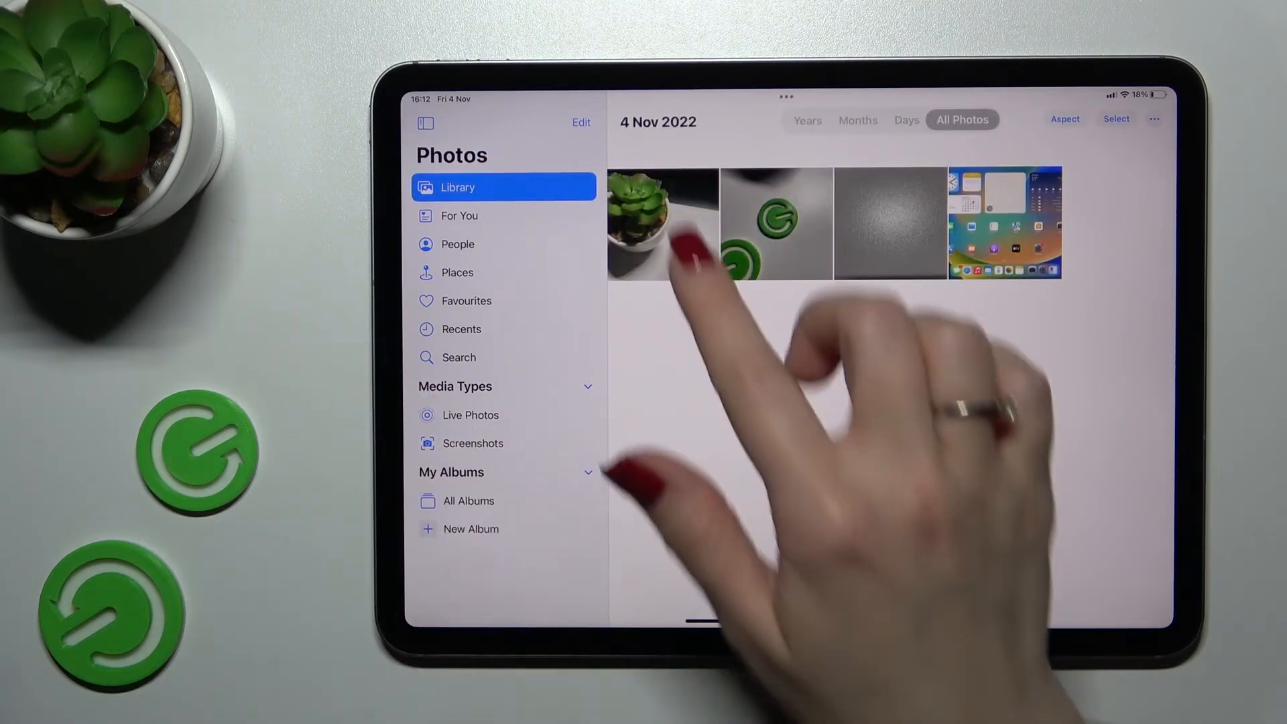